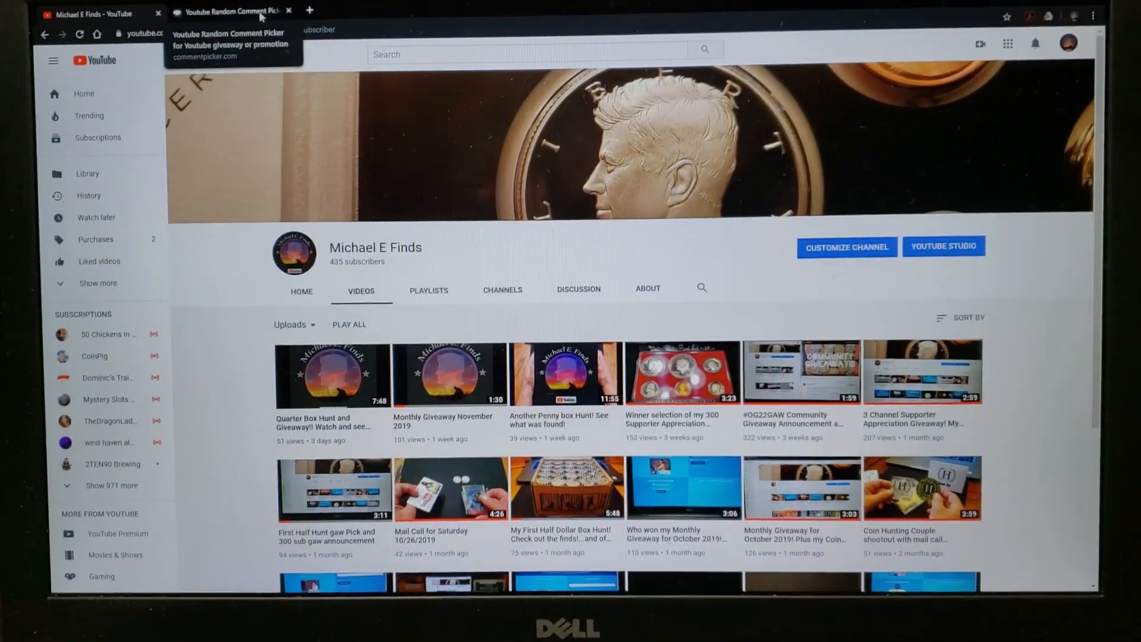
# - Switch to the YouTube Random Comment Picker tab and scroll to the video URL field
pyautogui.click(230, 12)
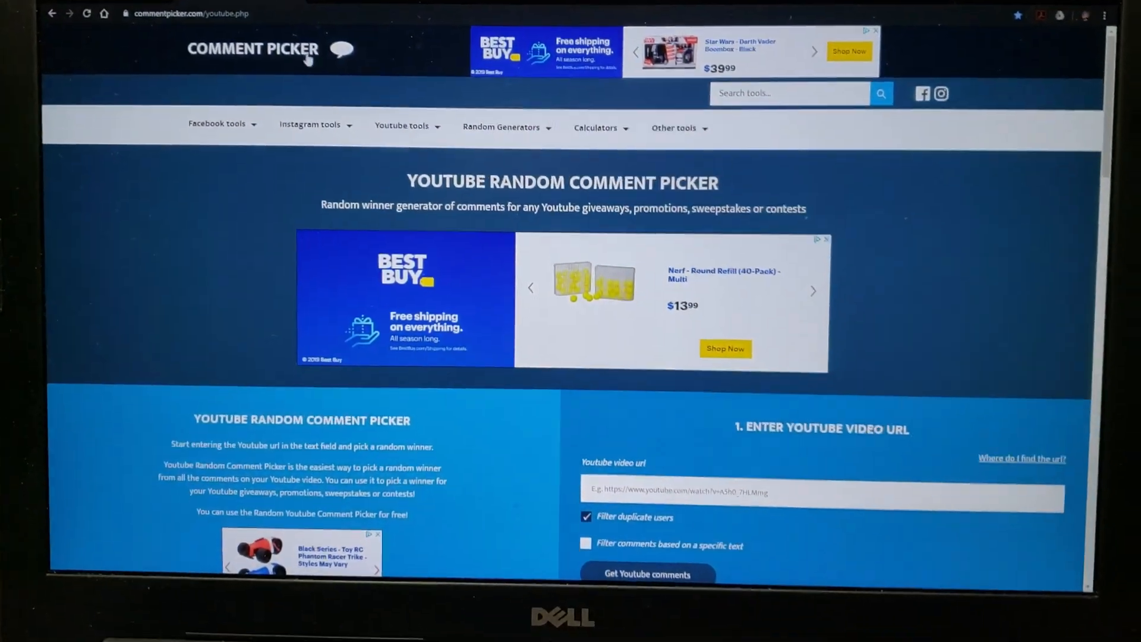
pyautogui.scroll(-3)
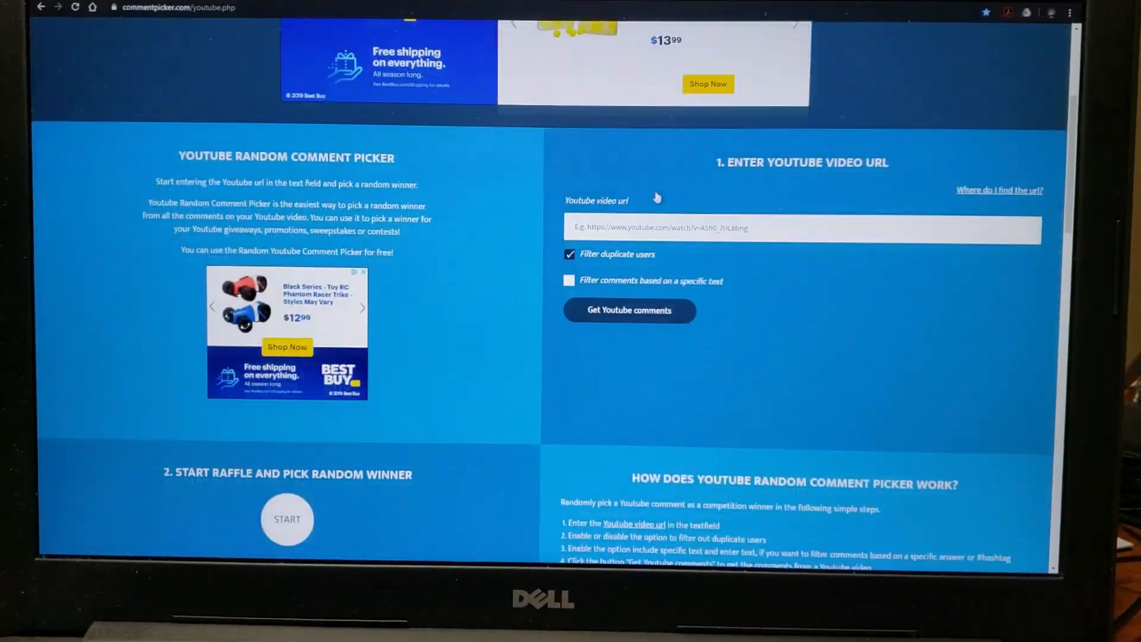
pyautogui.scroll(-3)
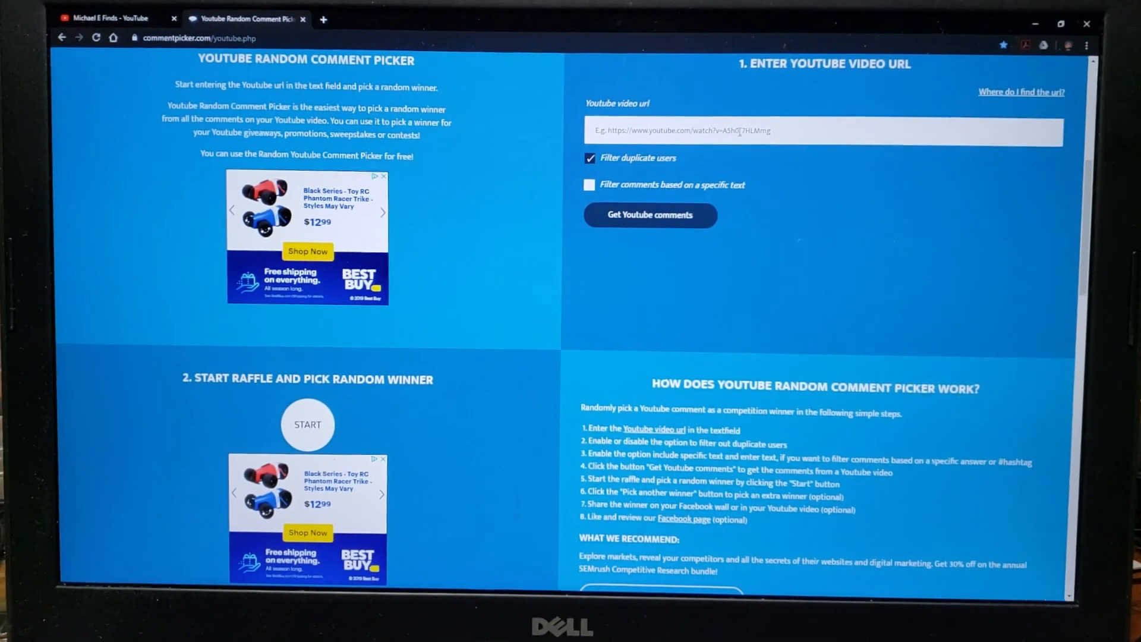
# - Paste the giveaway video link and load its comments, yielding 60 unique commenters
pyautogui.rightClick(738, 130)
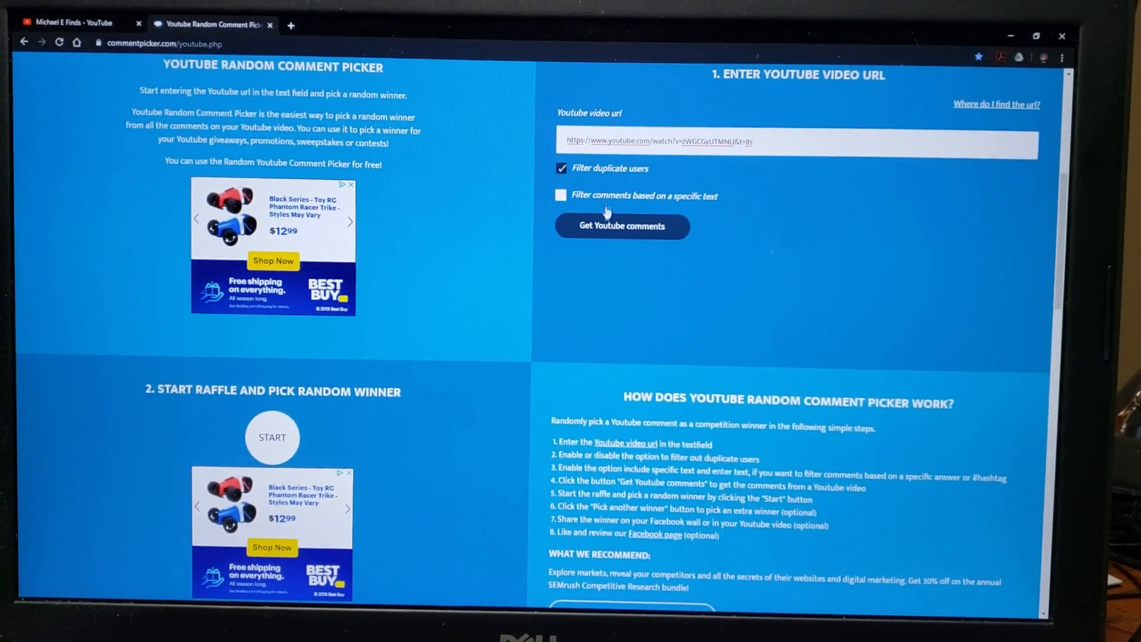
pyautogui.click(623, 226)
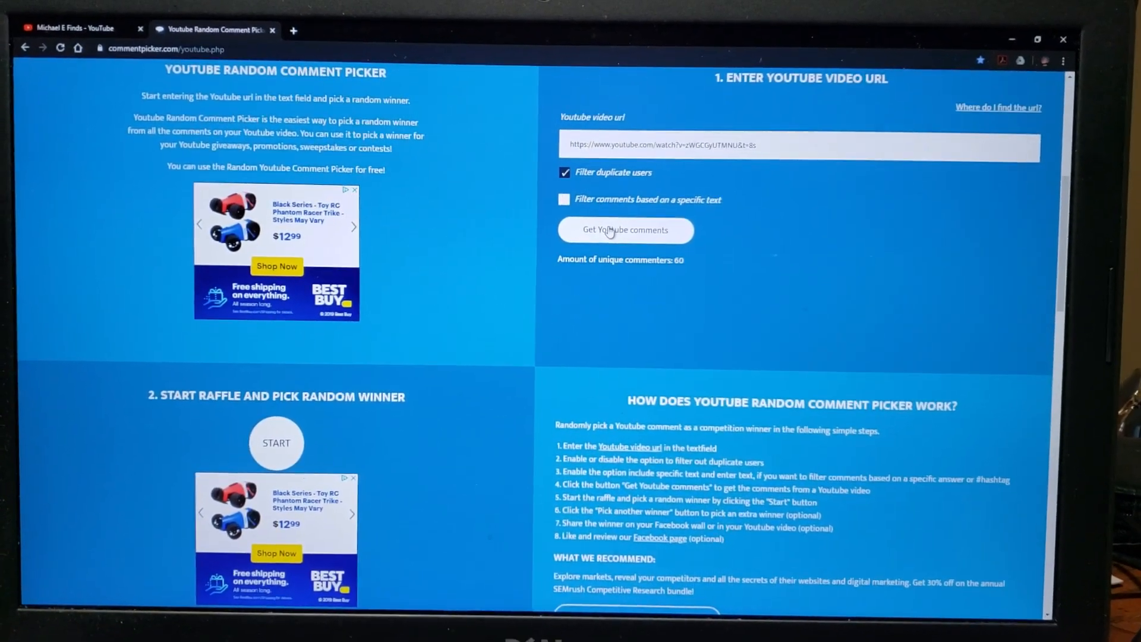
pyautogui.scroll(-3)
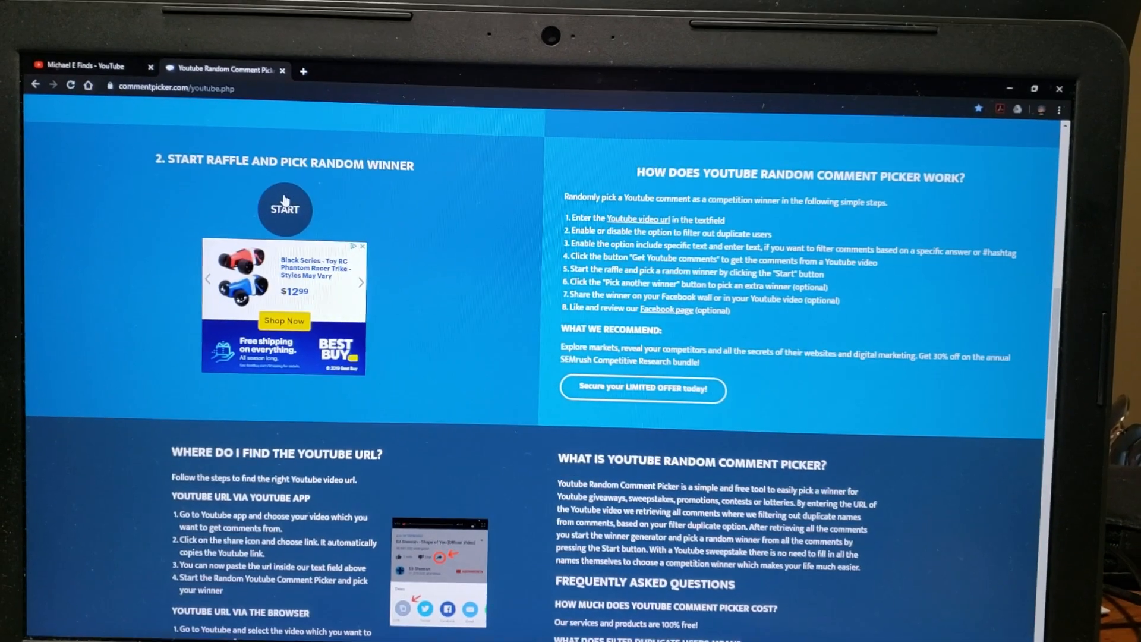
# - Start the raffle and scroll down to see the randomly drawn winner's name
pyautogui.click(284, 210)
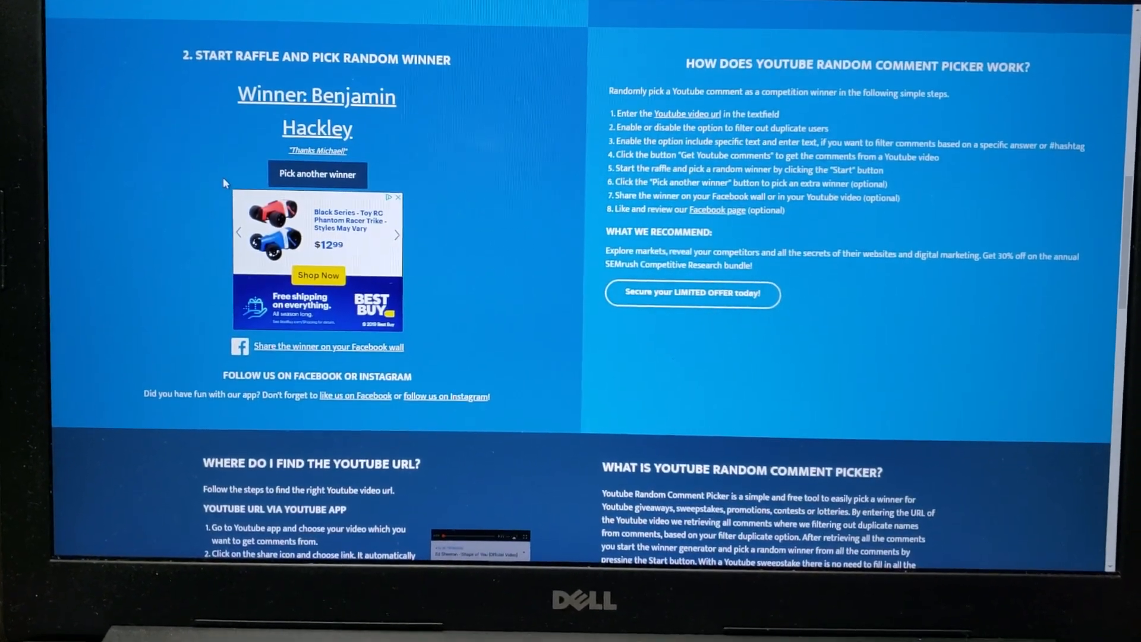
pyautogui.scroll(-3)
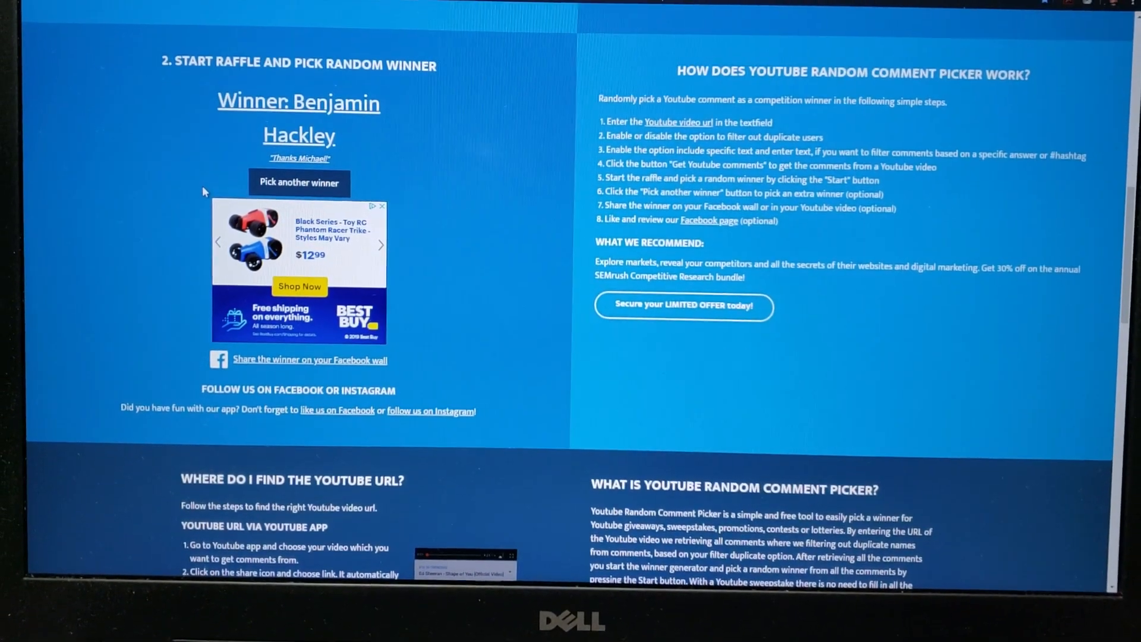